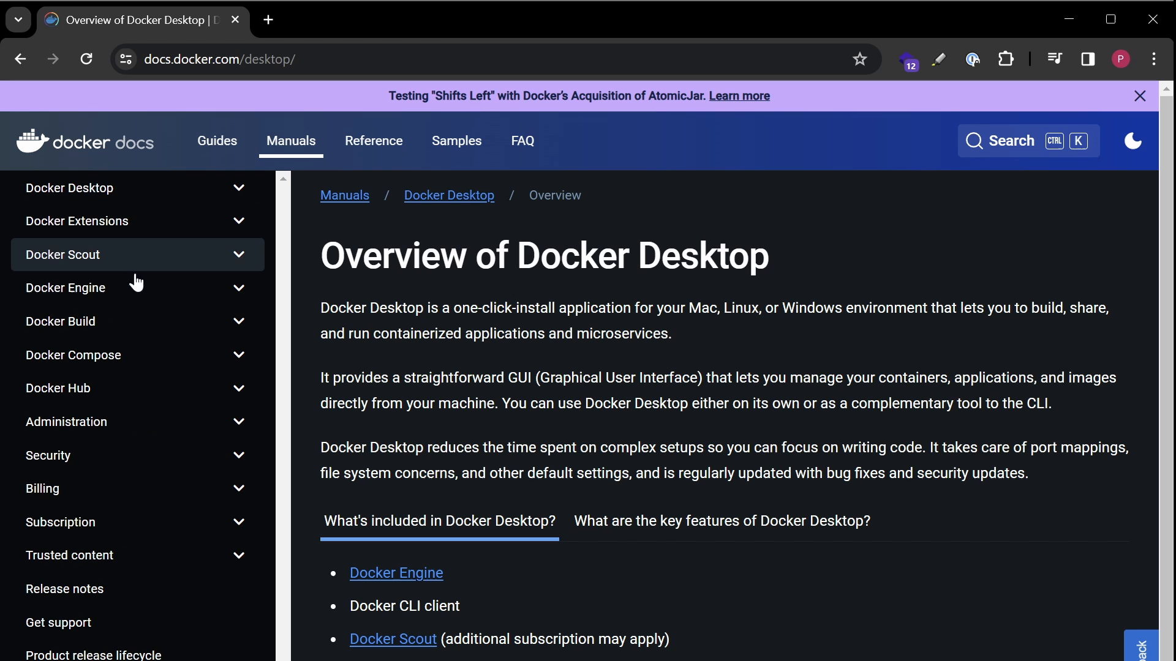
- Open the Docker Engine Ubuntu install guide and scroll to the uninstall old versions command
{"action": "left_click", "coordinate": [66, 288]}
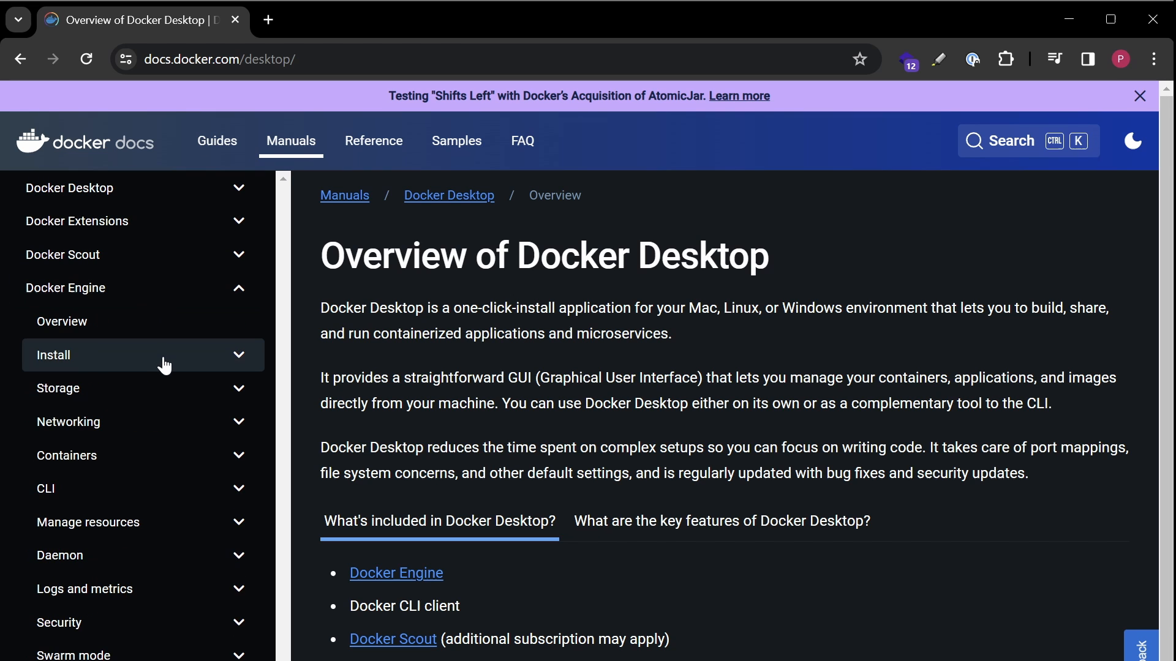
{"action": "left_click", "coordinate": [53, 355]}
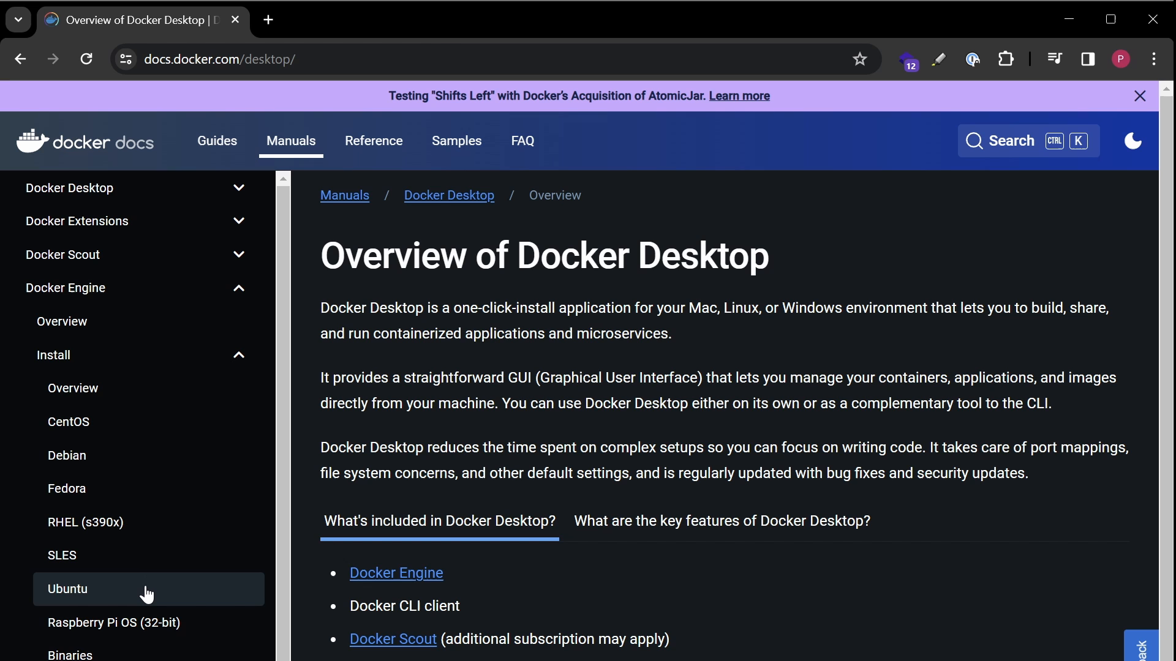
{"action": "left_click", "coordinate": [68, 589]}
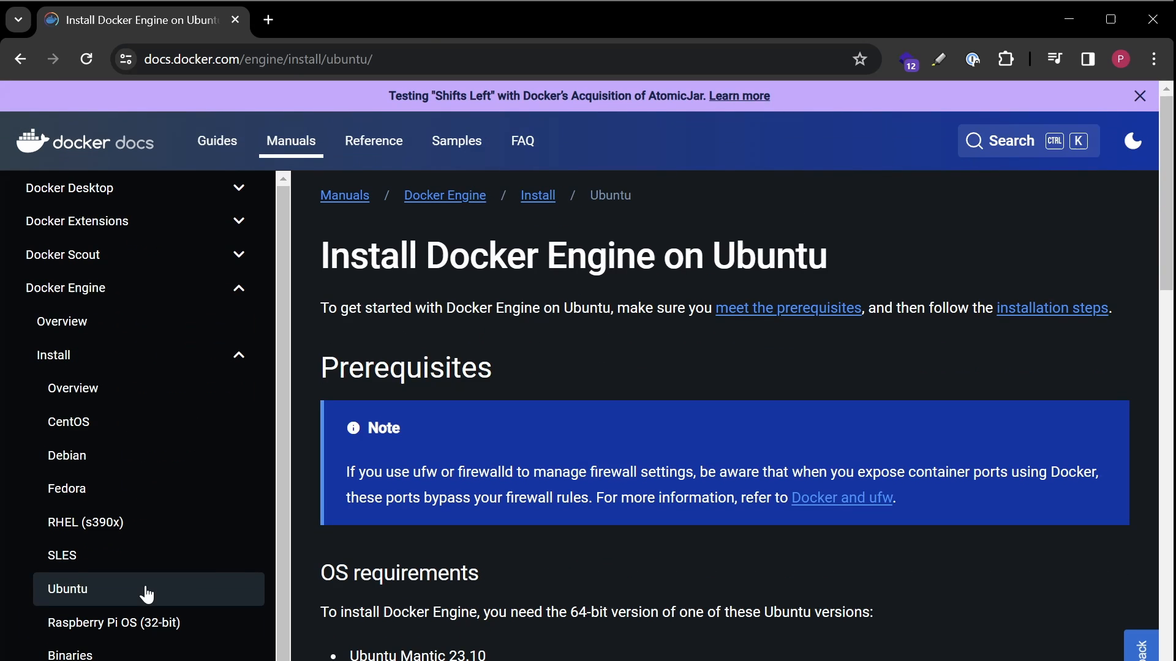
{"action": "scroll", "scroll_direction": "down", "scroll_amount": 3}
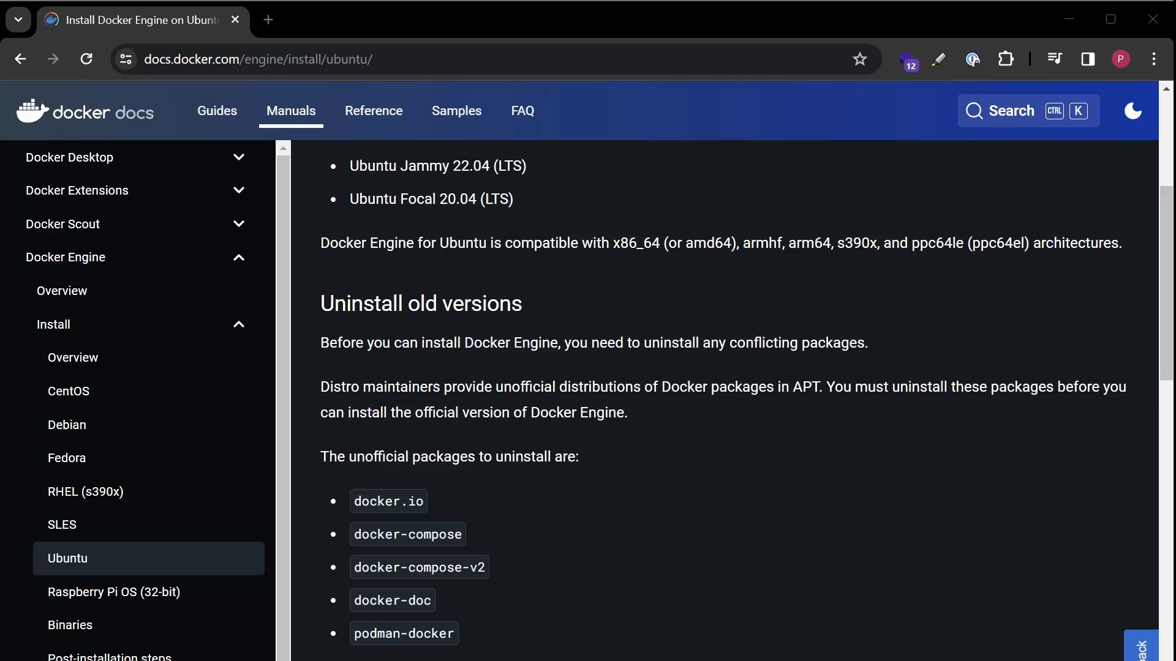
{"action": "scroll", "scroll_direction": "down", "scroll_amount": 3}
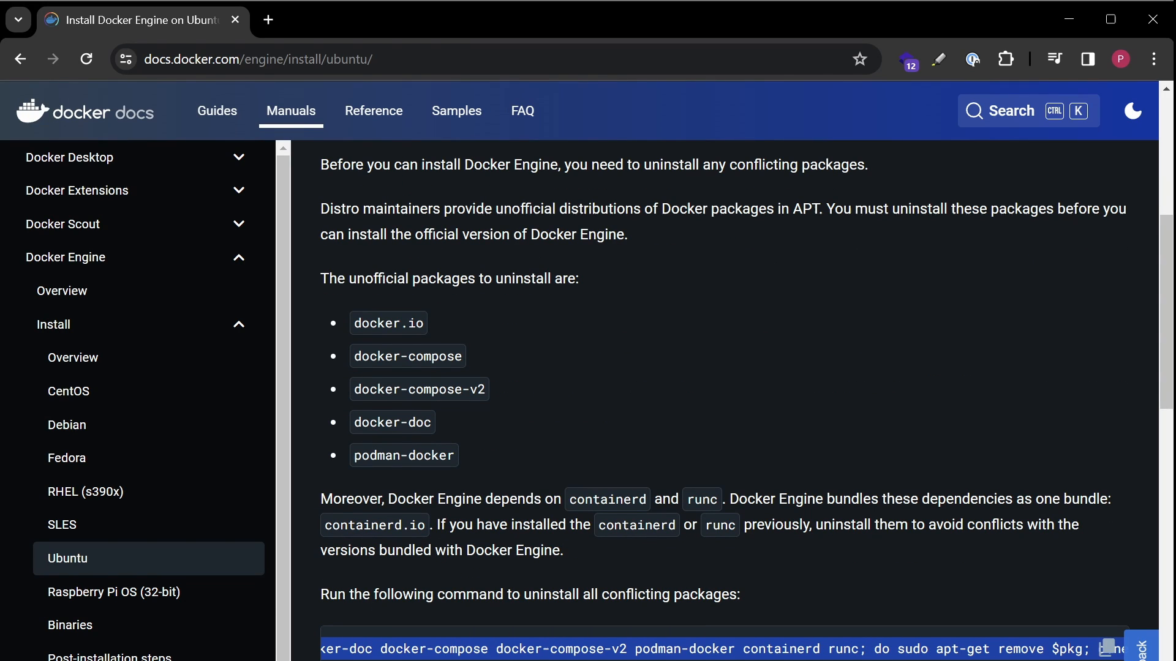
{"action": "mouse_move", "coordinate": [1107, 649]}
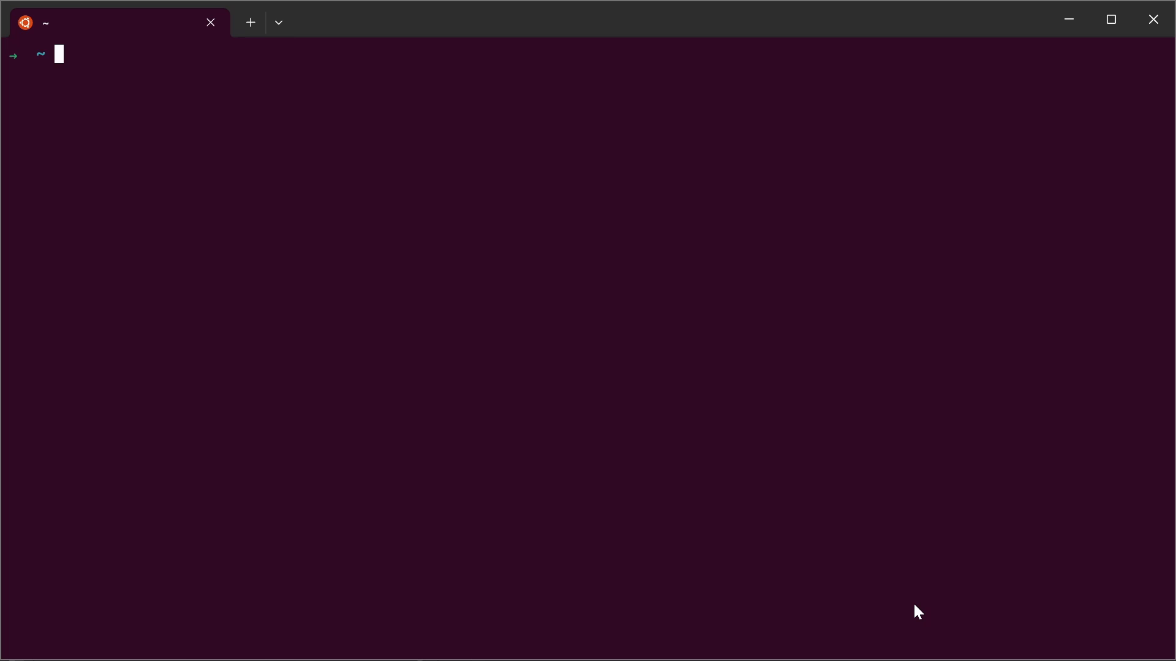
{"action": "type", "text": "ssh admin@192.168.1.224"}
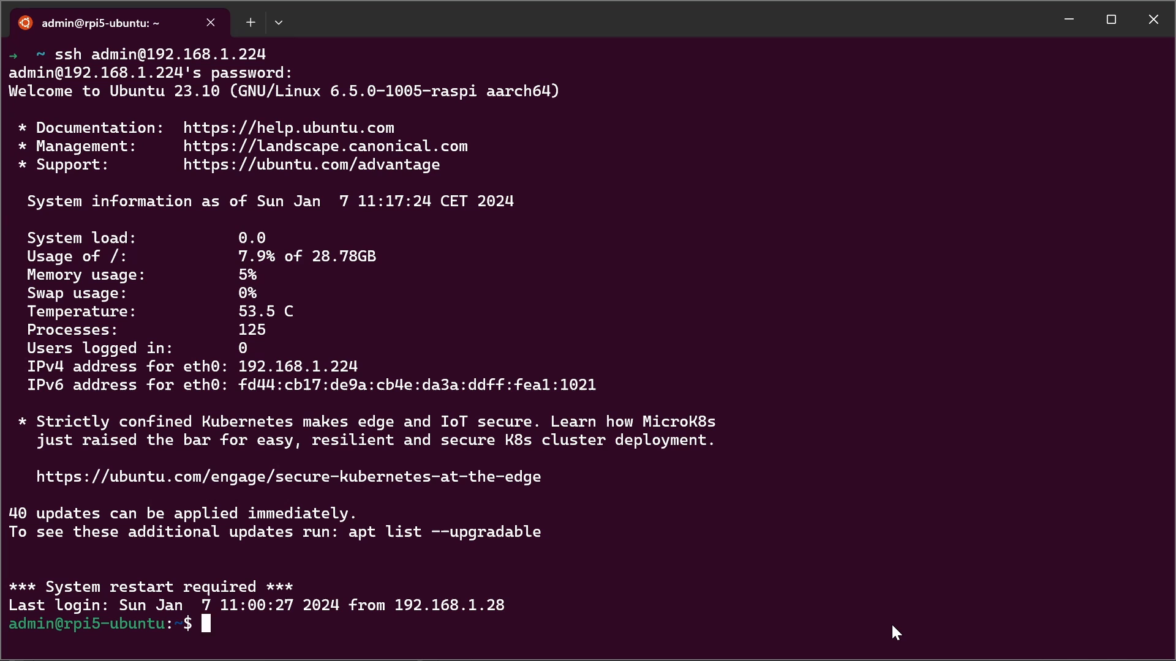
{"action": "type", "text": "for pkg in docker.io docker-doc docker-compose docker-compose-v2 podman-docker containerd runc; do sudo apt-get remove $pkg; done"}
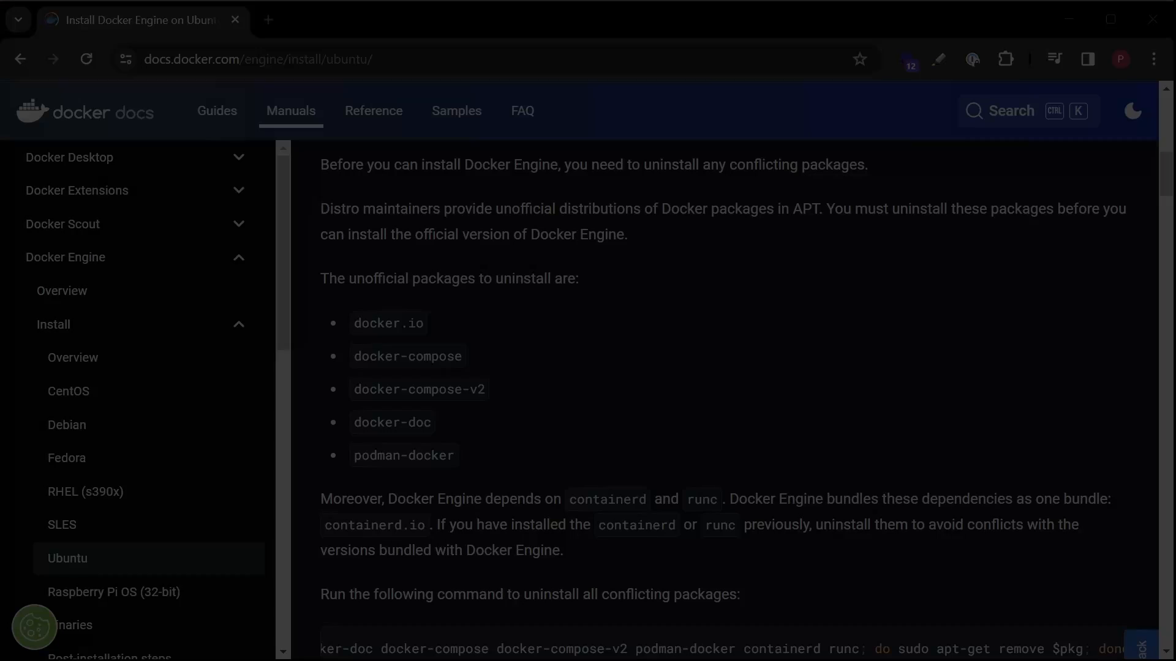
- Scroll the Ubuntu guide down to step 1 of 'Install using the apt repository'
{"action": "scroll", "scroll_direction": "down", "scroll_amount": 3}
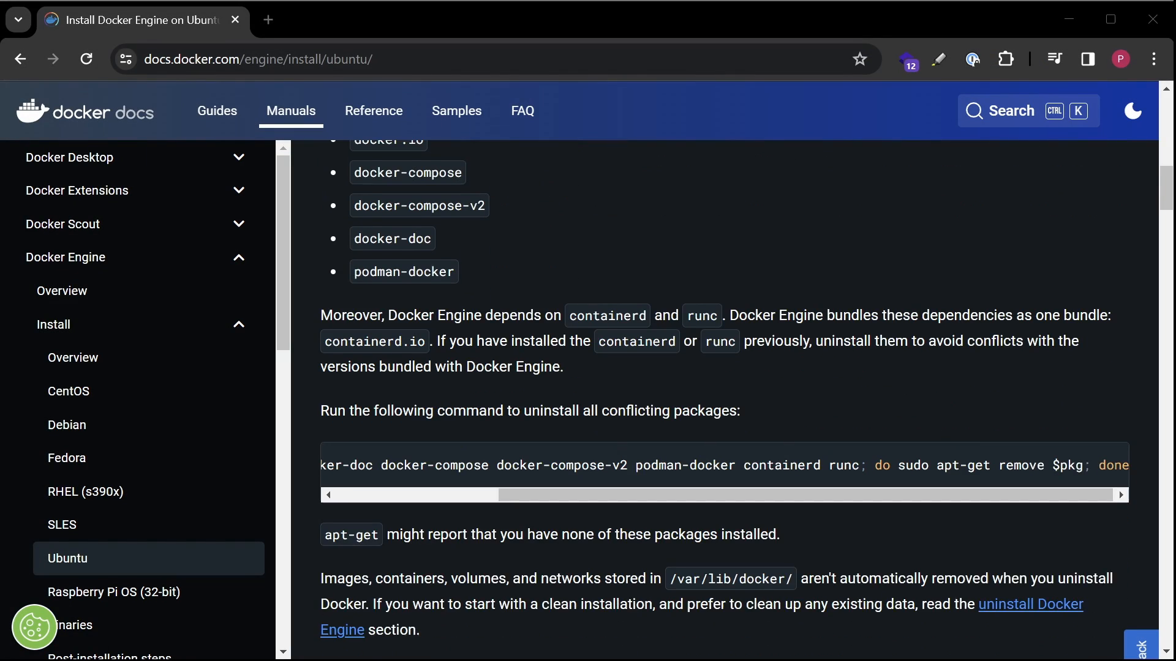
{"action": "scroll", "scroll_direction": "down", "scroll_amount": 3}
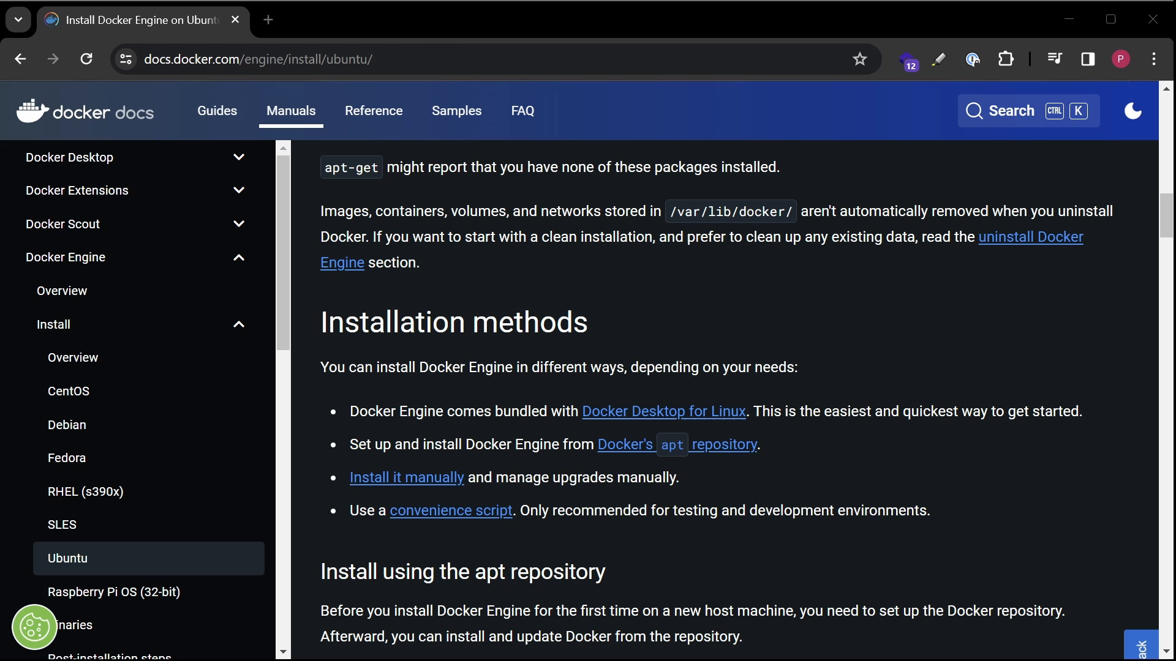
{"action": "scroll", "scroll_direction": "down", "scroll_amount": 3}
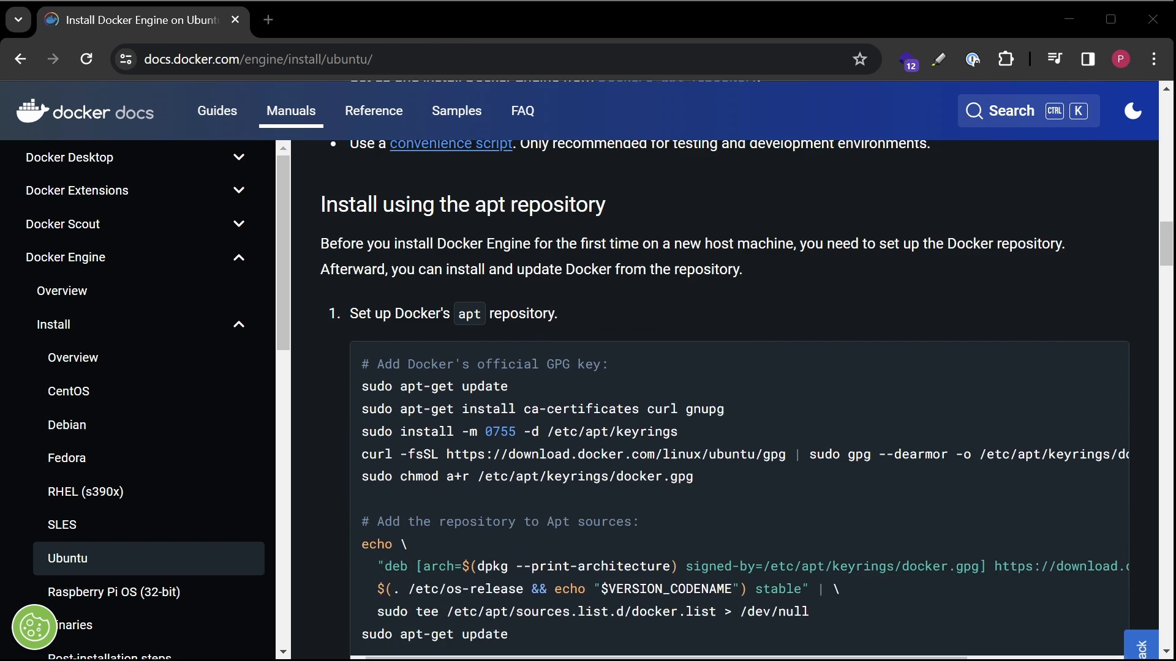
{"action": "scroll", "scroll_direction": "down", "scroll_amount": 3}
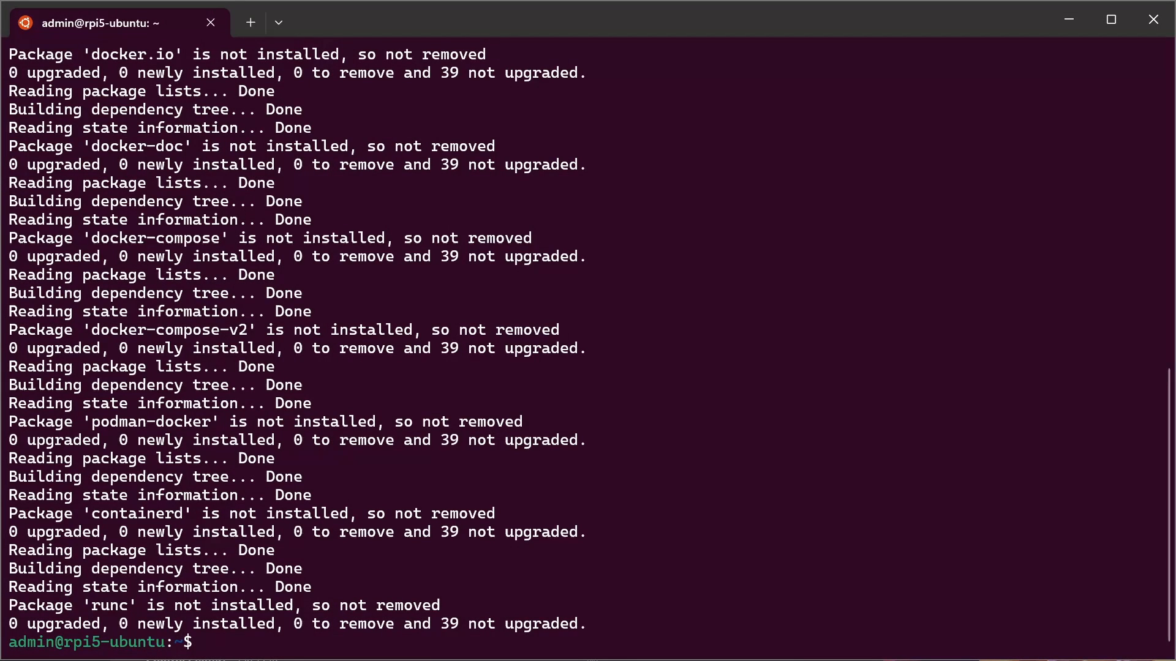
- Paste and run the Docker GPG key and apt repository setup block on the Pi
{"action": "type", "text": "# Add Docker's official GPG key:"}
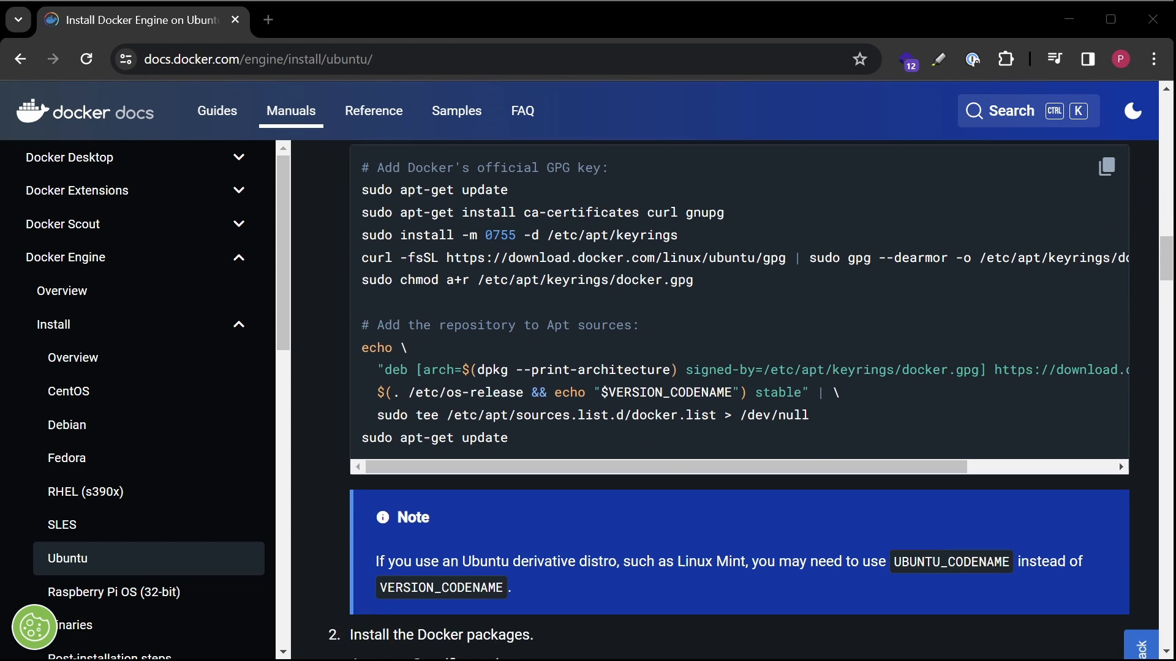
- Scroll to step 2's 'sudo apt-get install docker-ce …' command in the guide
{"action": "scroll", "scroll_direction": "down", "scroll_amount": 3}
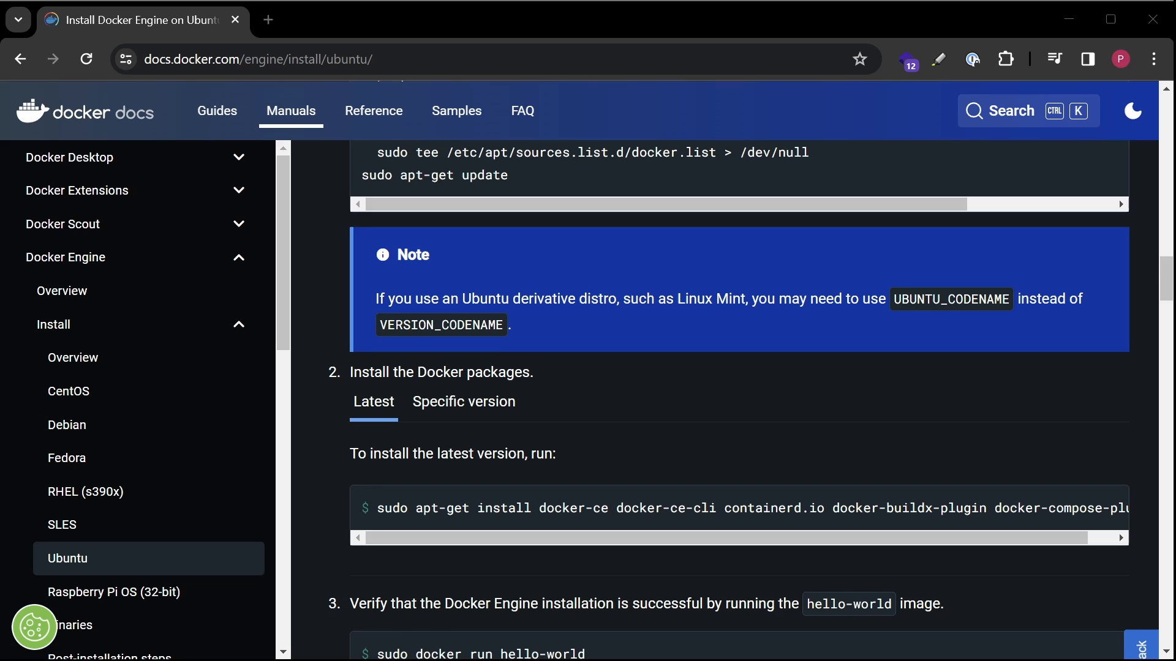
{"action": "scroll", "scroll_direction": "down", "scroll_amount": 3}
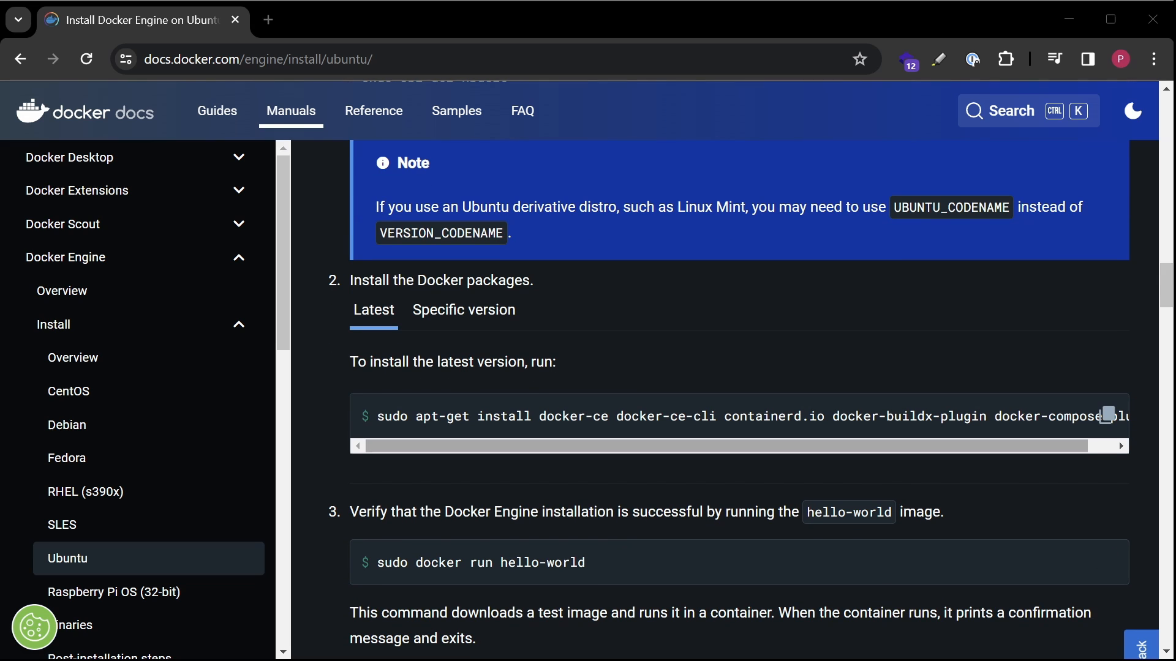
{"action": "mouse_move", "coordinate": [385, 449]}
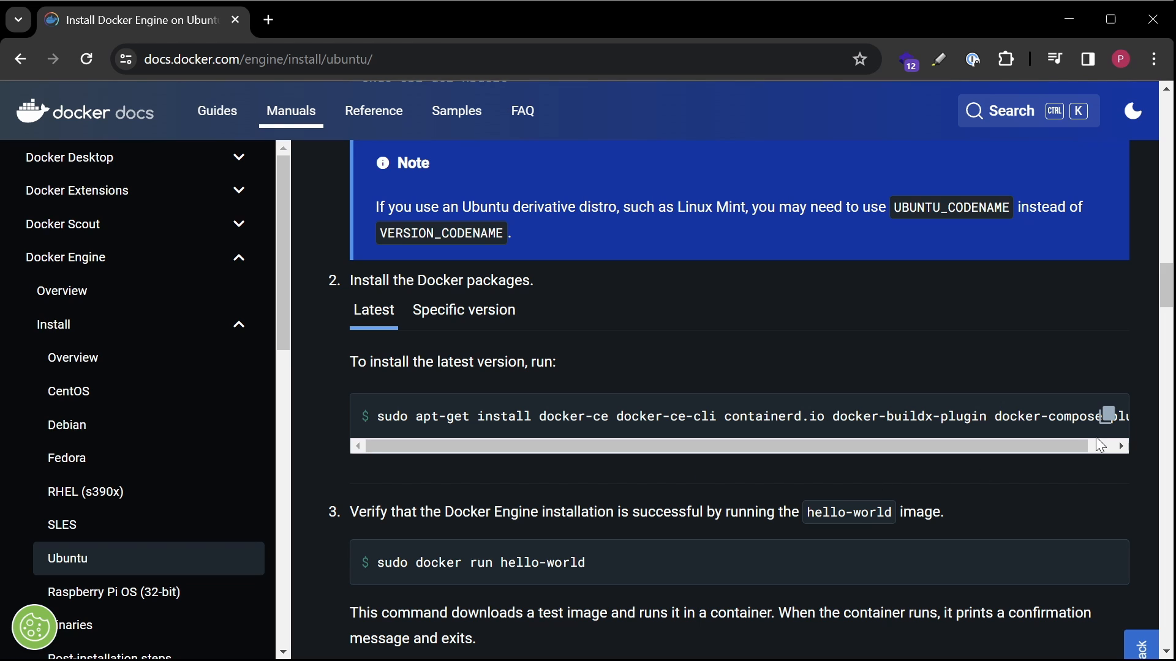
{"action": "mouse_move", "coordinate": [1108, 417]}
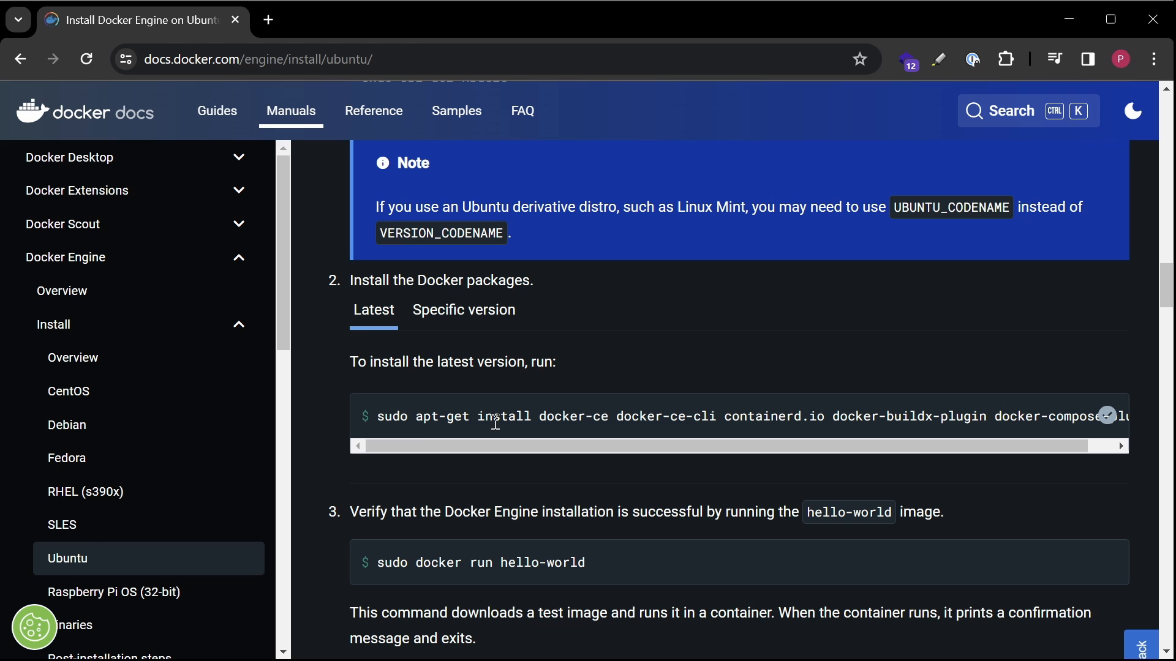
{"action": "mouse_move", "coordinate": [418, 433]}
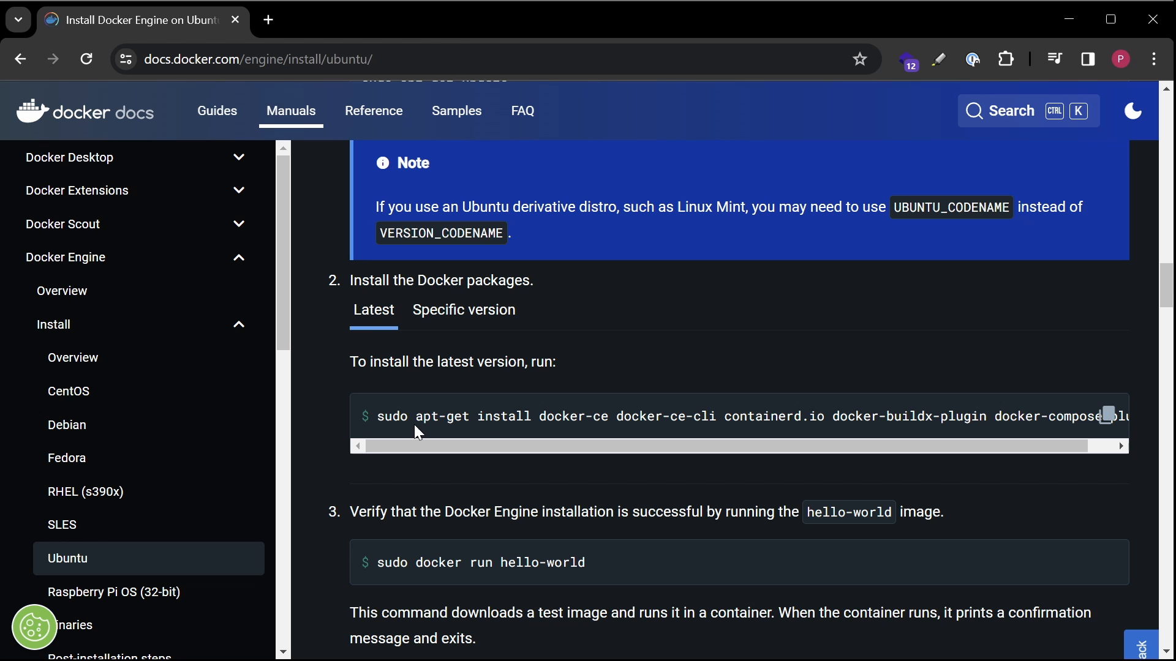
{"action": "mouse_move", "coordinate": [426, 441]}
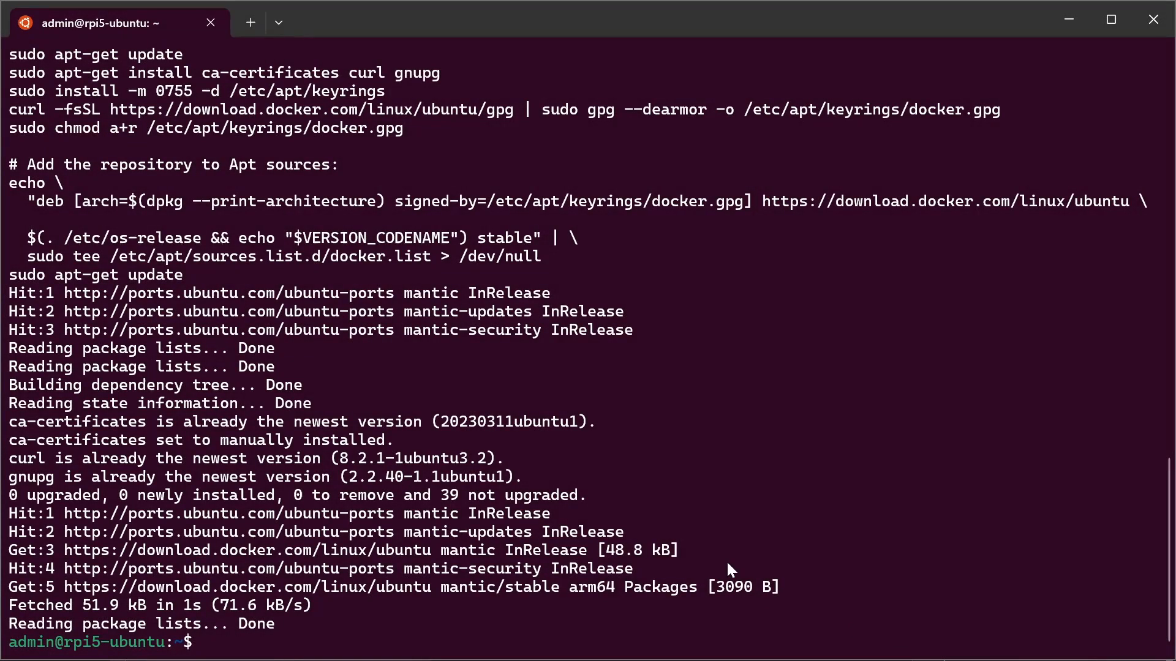
- Run 'sudo apt-get install docker-ce docker-ce-cli containerd.io …' and confirm with y
{"action": "type", "text": "sudo apt-get install docker-ce docker-ce-cli containerd.io docker-buildx-plugin docker-compose-plugin"}
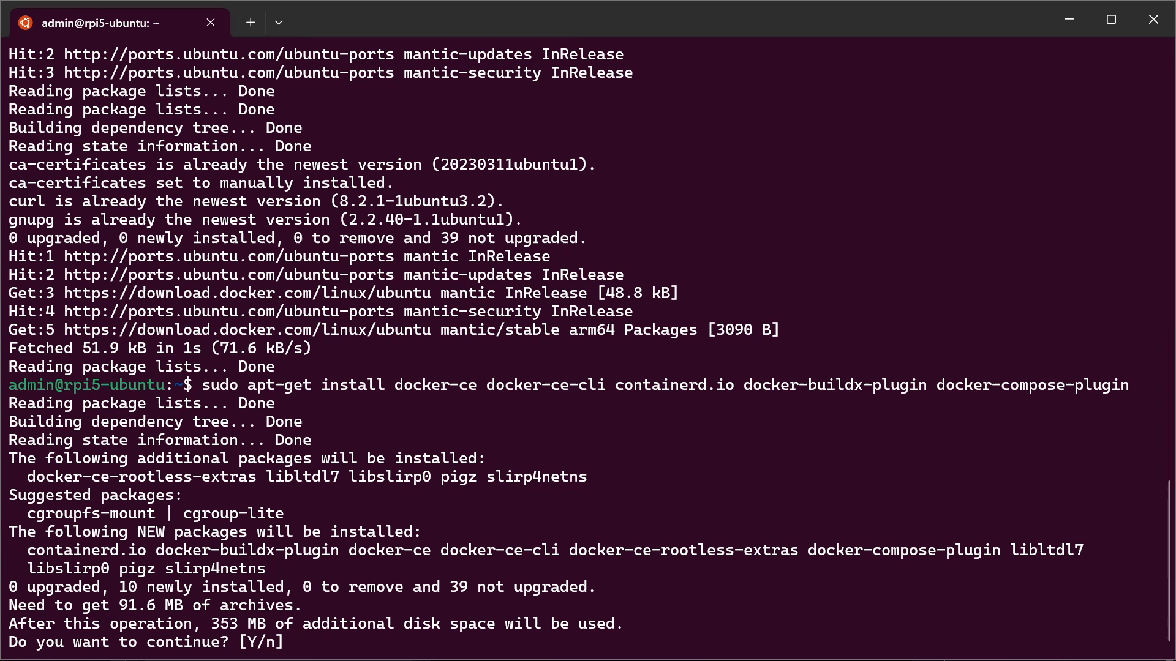
{"action": "type", "text": "y"}
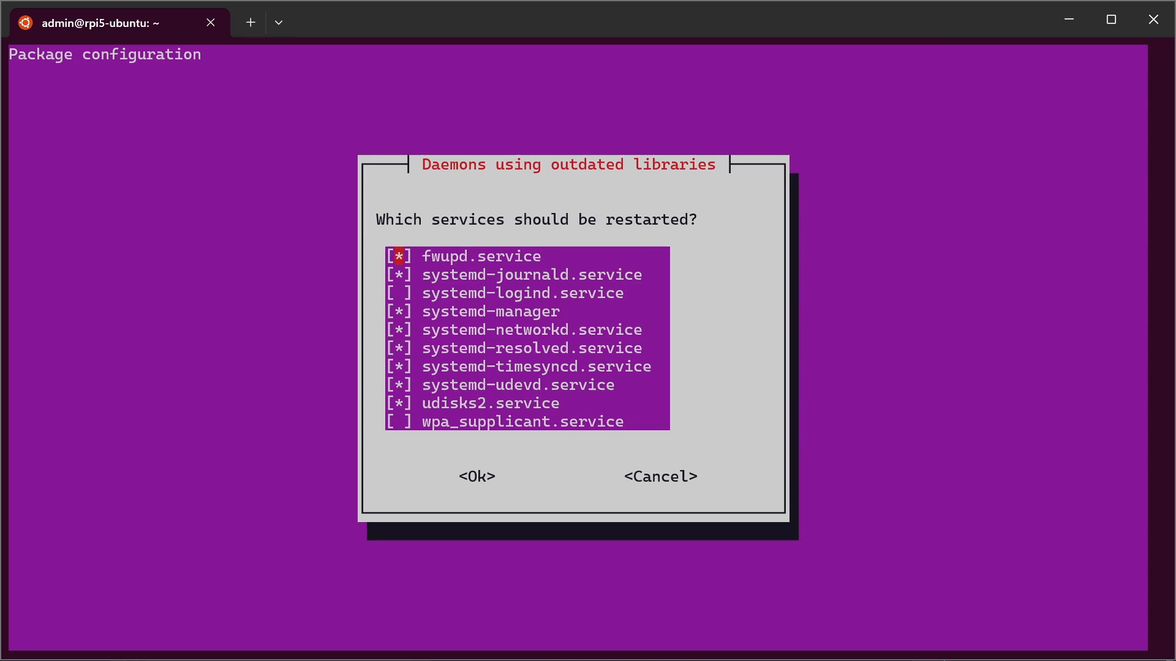
- Accept the service restart selection and dismiss the pending kernel upgrade notice with Ok
{"action": "left_click", "coordinate": [477, 477]}
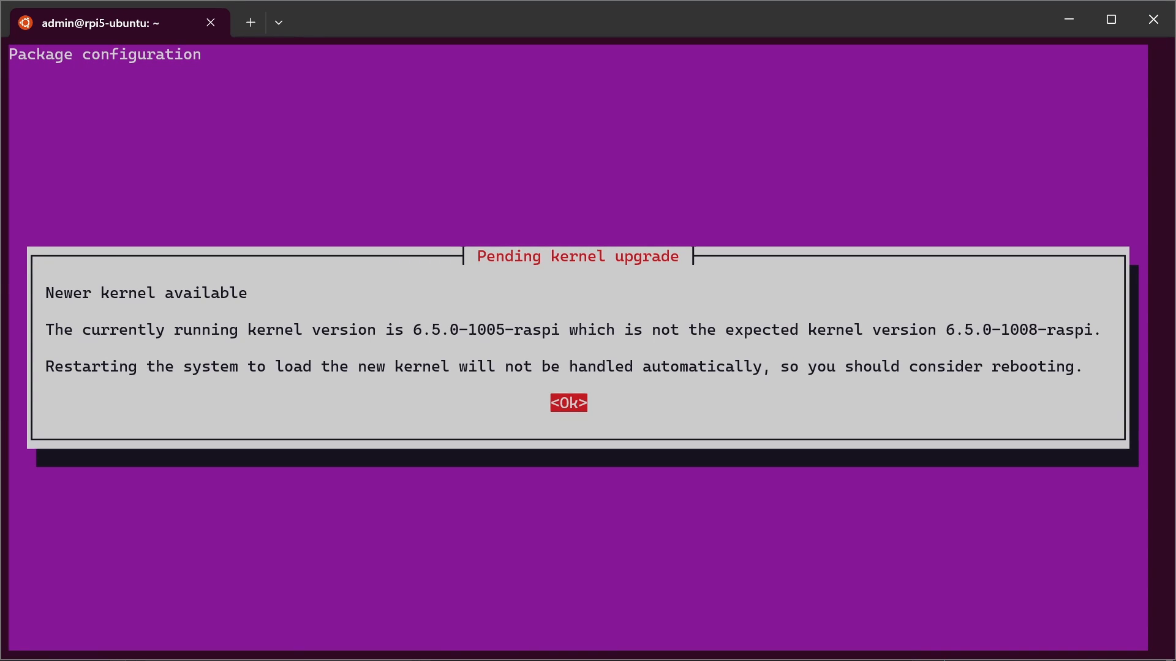
{"action": "mouse_move", "coordinate": [944, 33]}
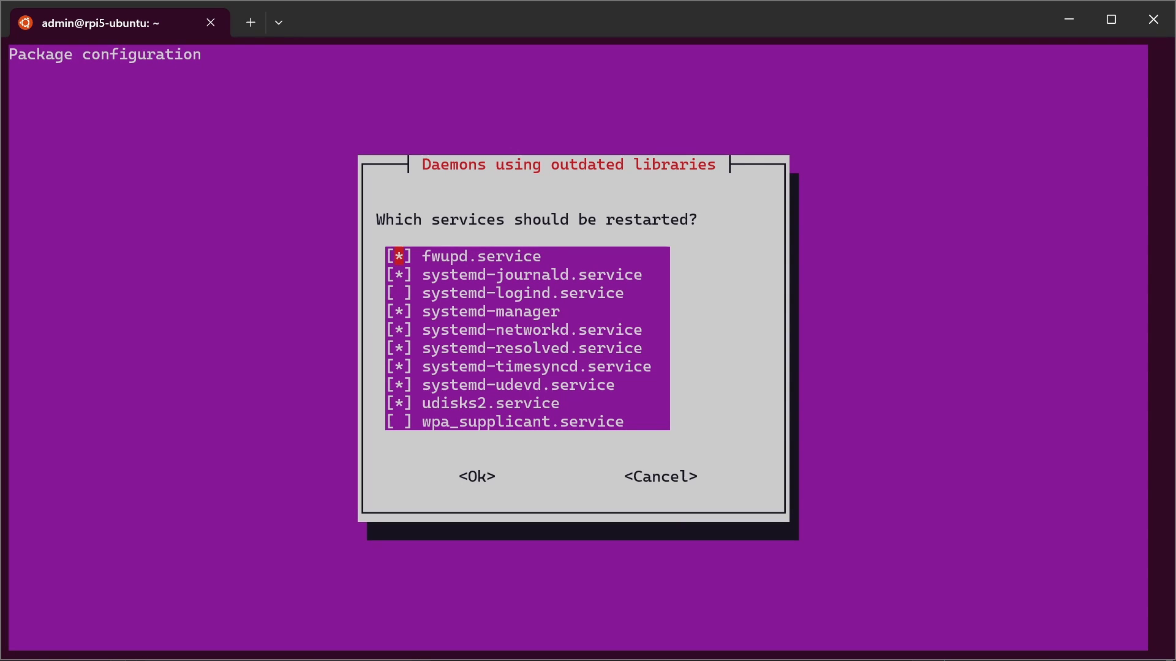
{"action": "left_click", "coordinate": [476, 476]}
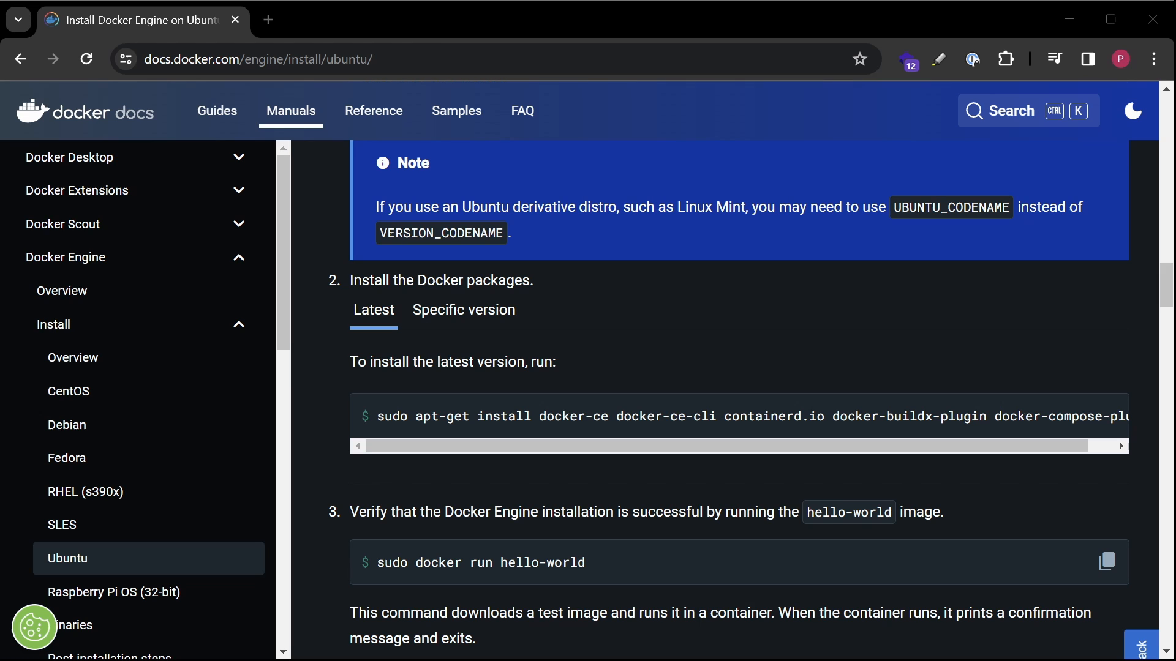
{"action": "mouse_move", "coordinate": [920, 591]}
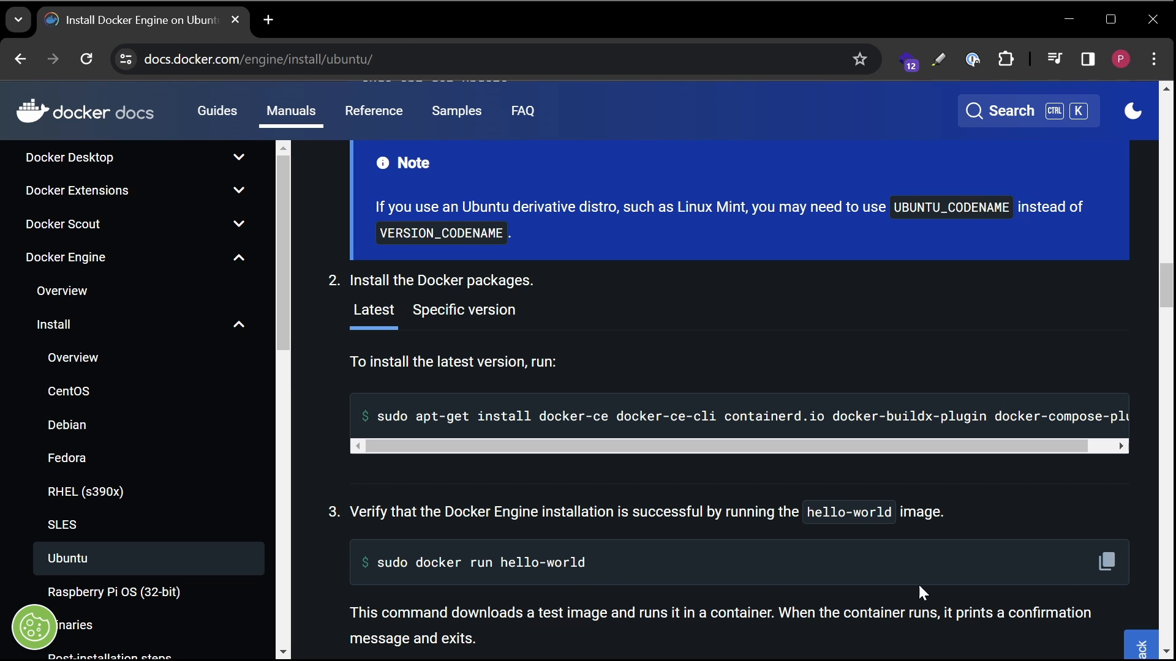
{"action": "mouse_move", "coordinate": [1129, 575]}
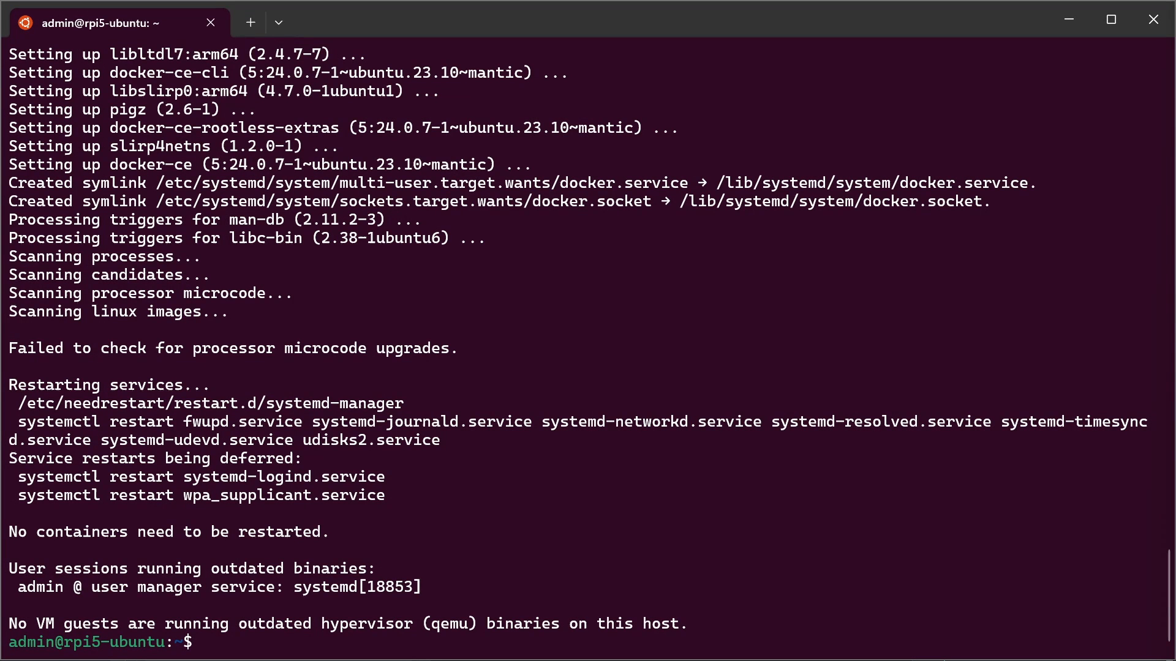
- Run 'sudo docker run hello-world' and highlight the 'Hello from Docker!' output line
{"action": "type", "text": "sudo docker run hello-world"}
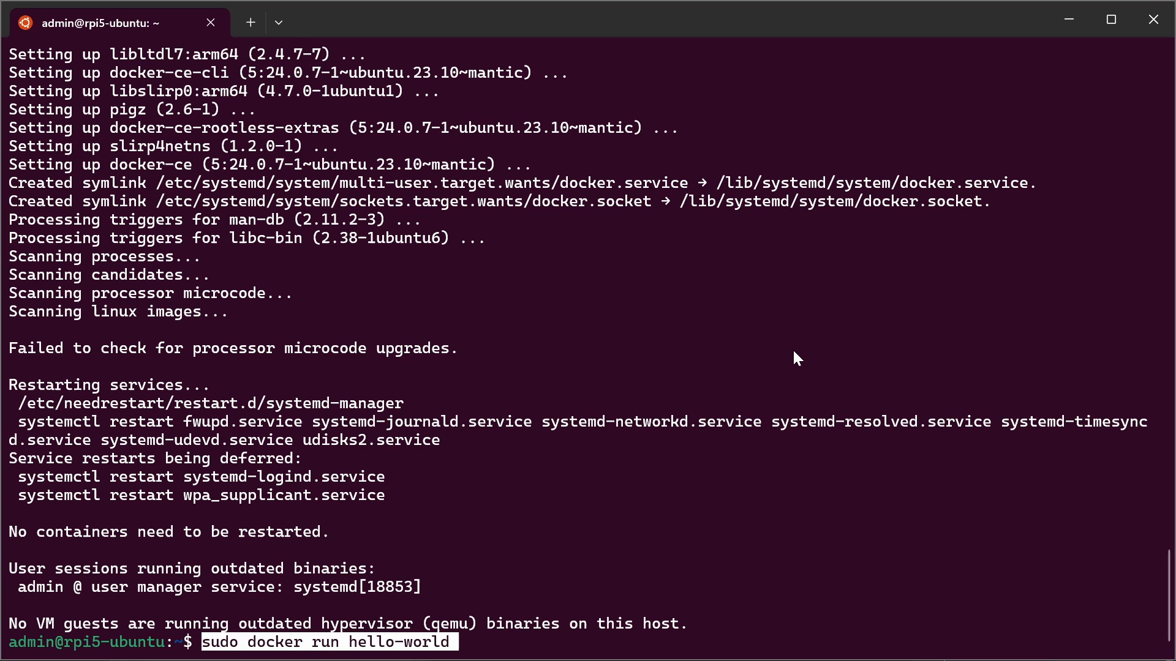
{"action": "mouse_move", "coordinate": [827, 330]}
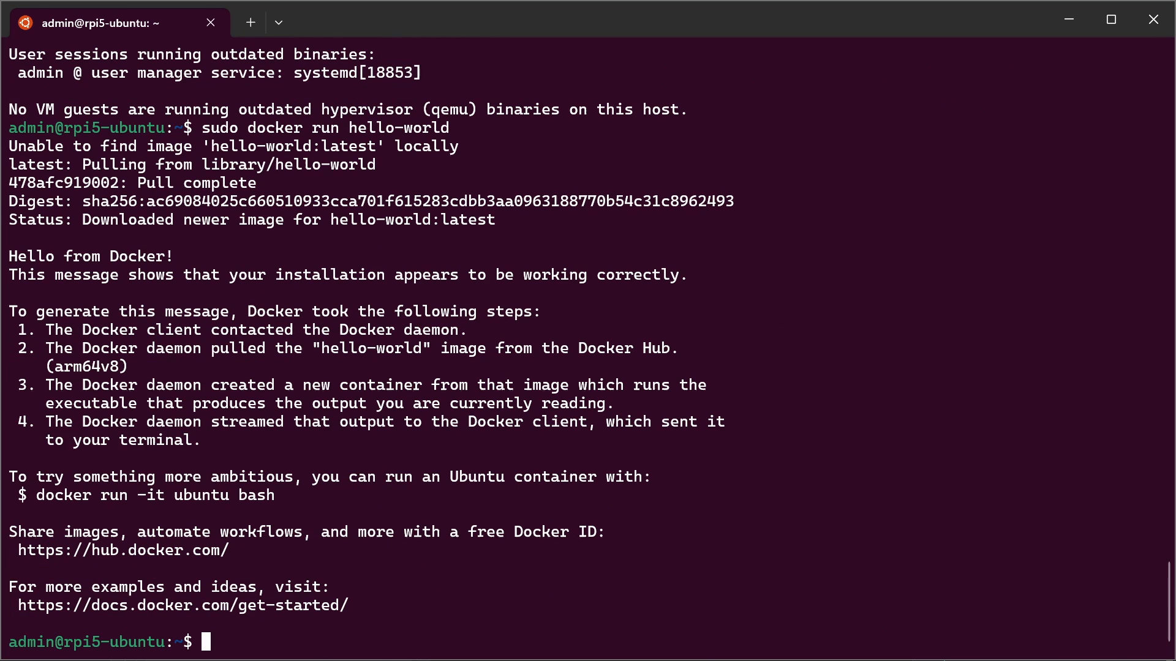
{"action": "mouse_move", "coordinate": [724, 307]}
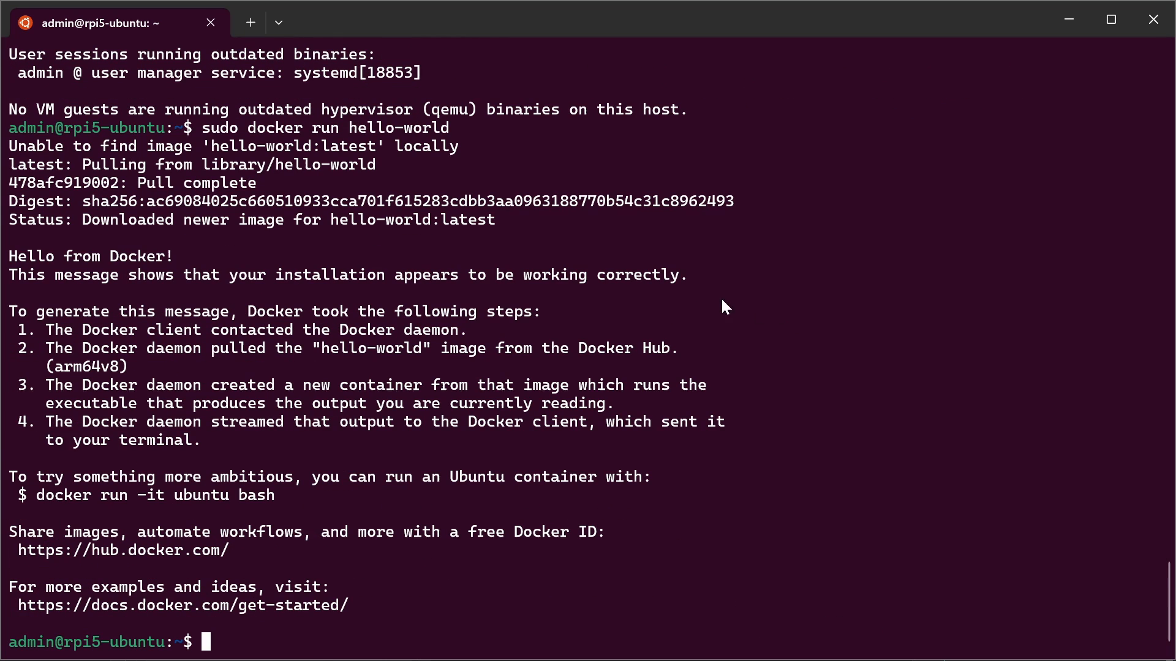
{"action": "mouse_move", "coordinate": [267, 547]}
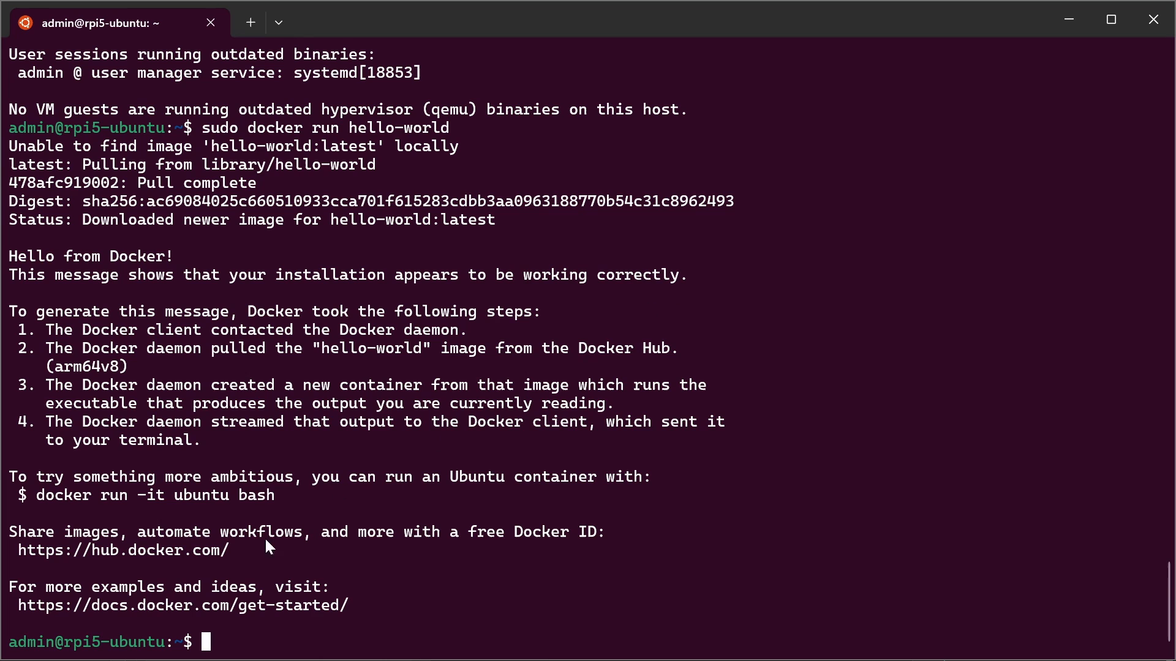
{"action": "mouse_move", "coordinate": [156, 533]}
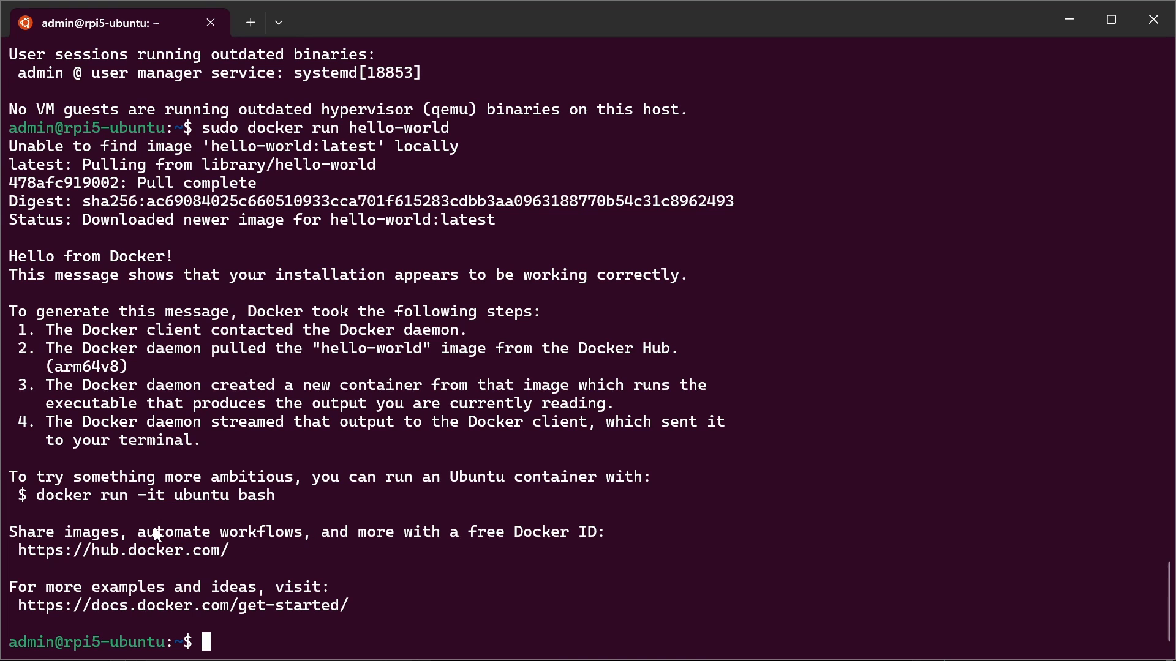
{"action": "double_click", "coordinate": [36, 256]}
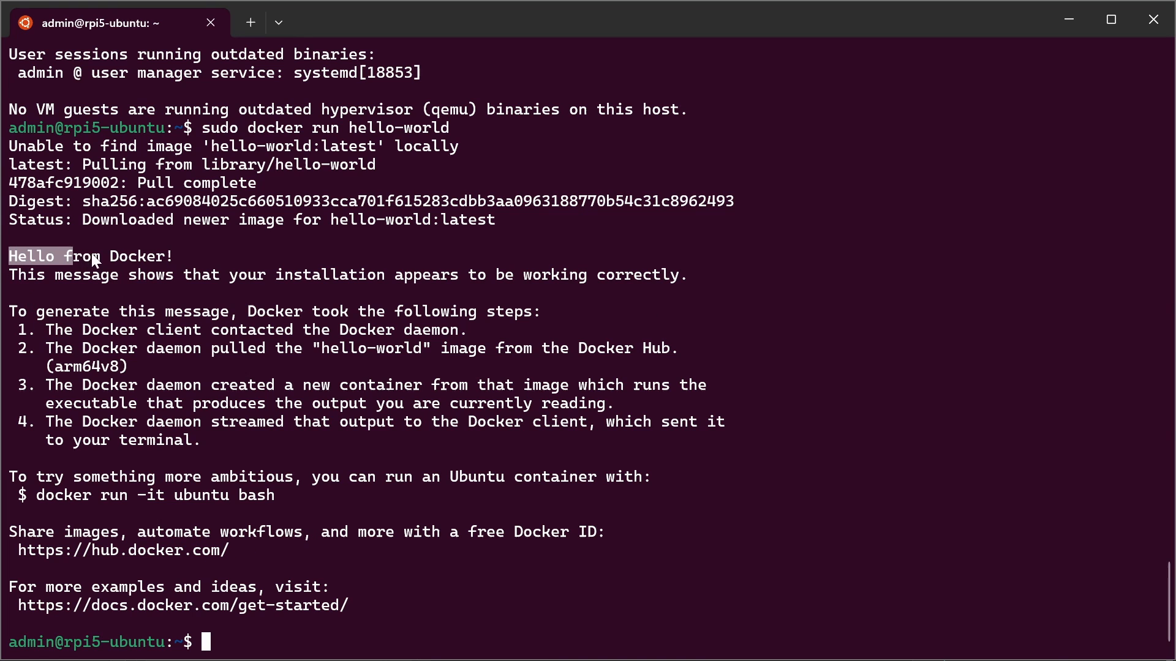
{"action": "left_click_drag", "start_coordinate": [71, 256], "coordinate": [187, 256]}
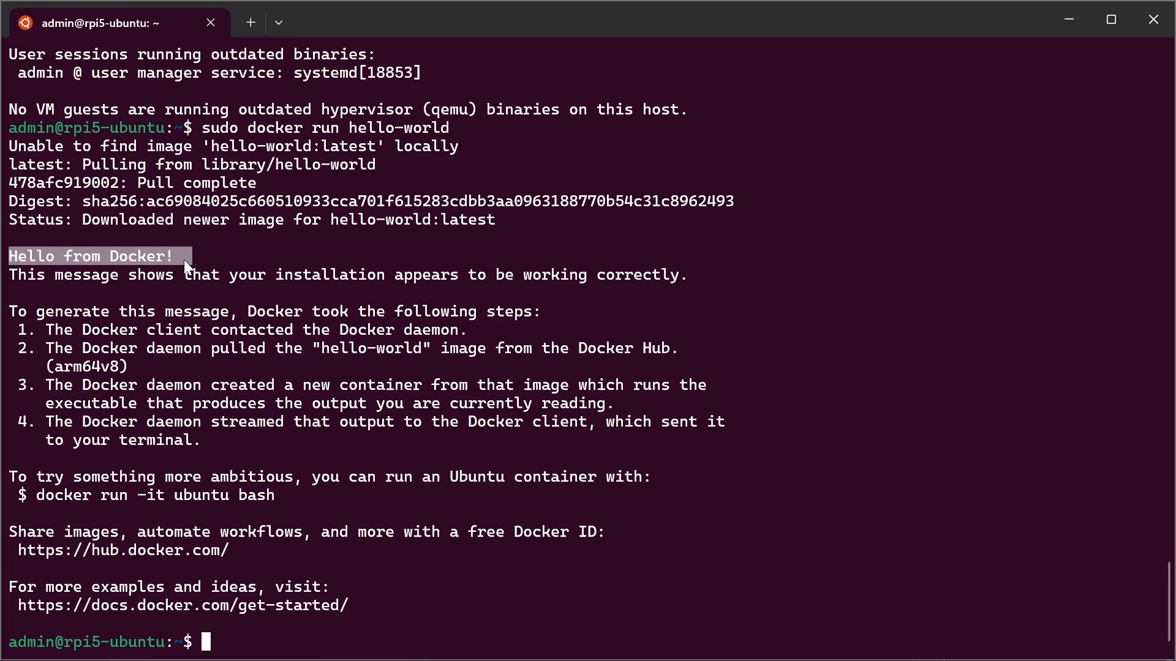
{"action": "mouse_move", "coordinate": [219, 275]}
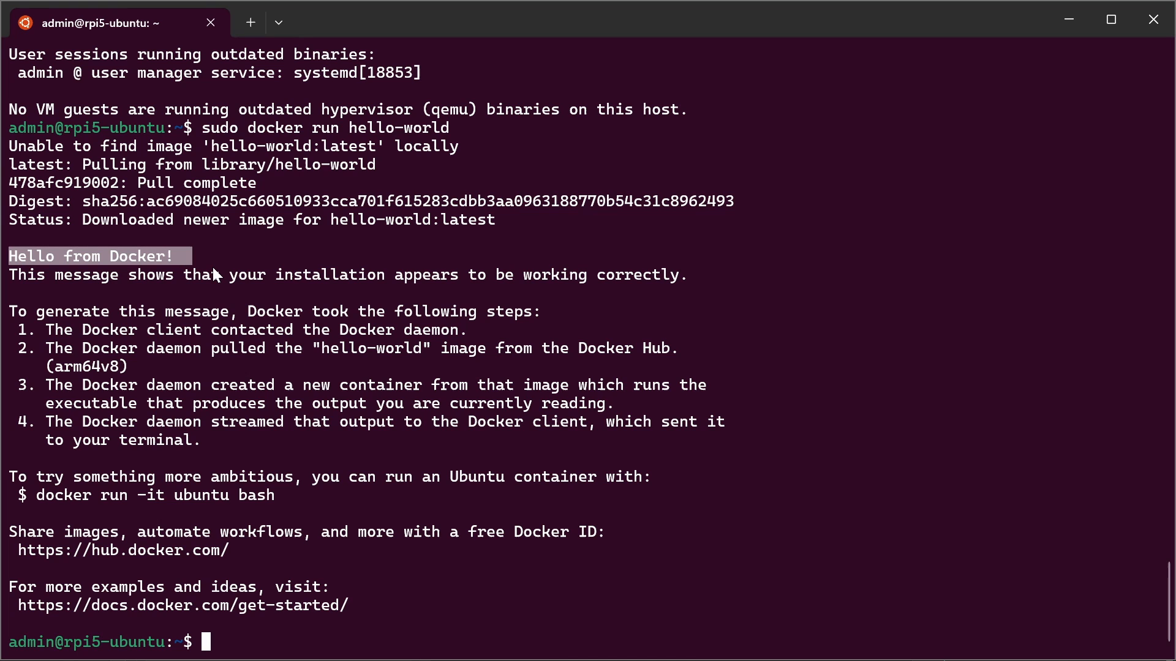